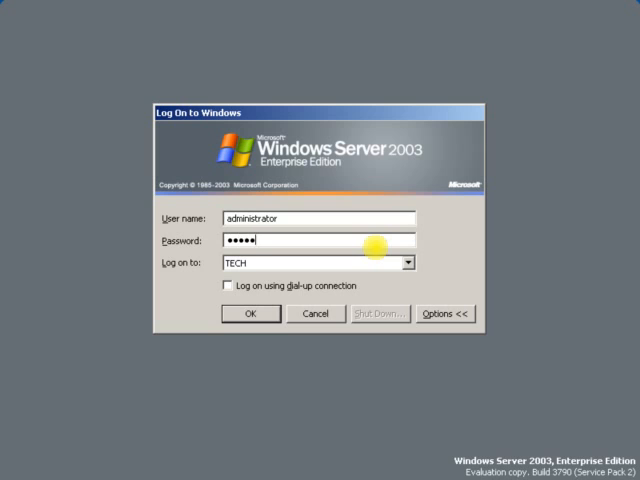
Submit the administrator logon to the TECH domain.
{"action": "left_click", "coordinate": [250, 313]}
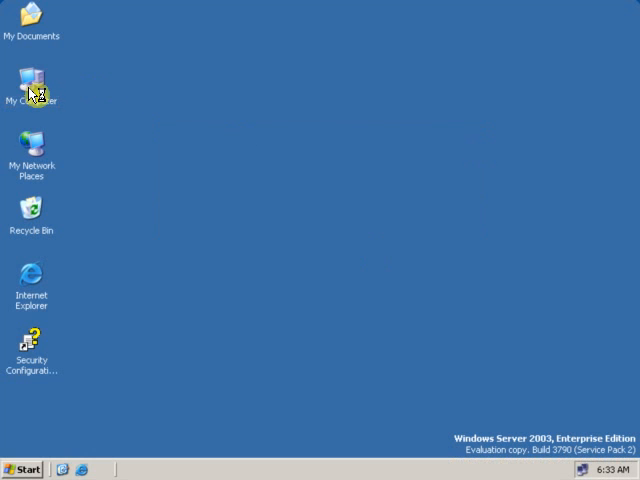
Open My Computer and bring up the context menu for Local Disk (E:).
{"action": "double_click", "coordinate": [32, 80]}
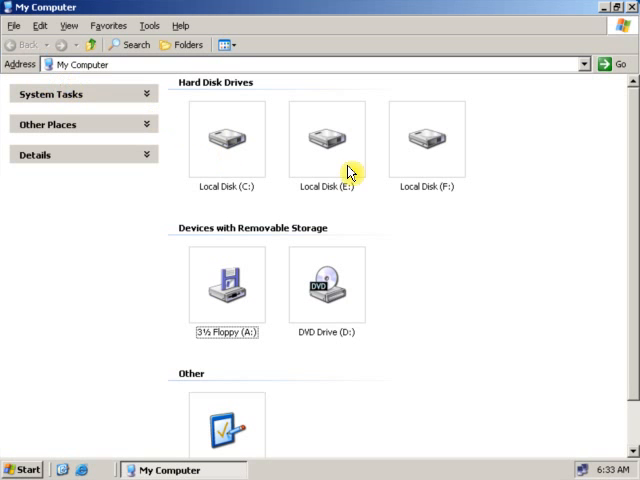
{"action": "mouse_move", "coordinate": [333, 155]}
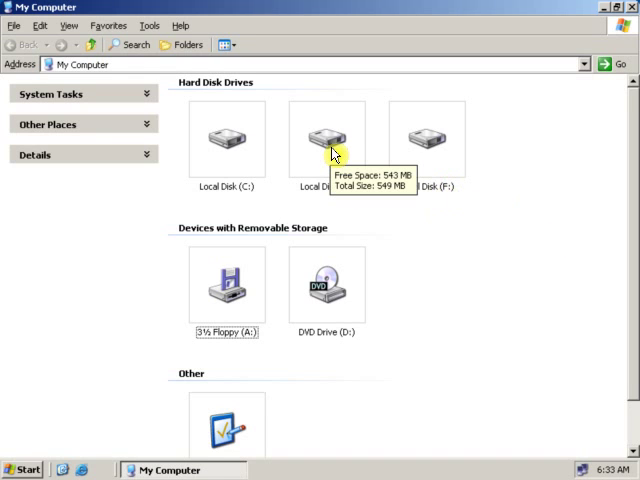
{"action": "mouse_move", "coordinate": [420, 155]}
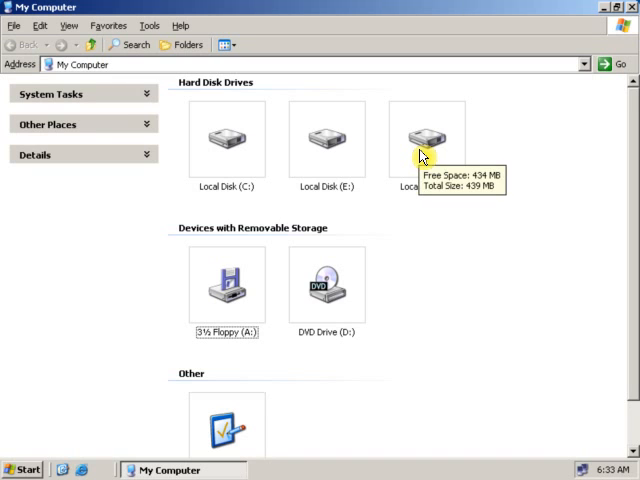
{"action": "right_click", "coordinate": [325, 140]}
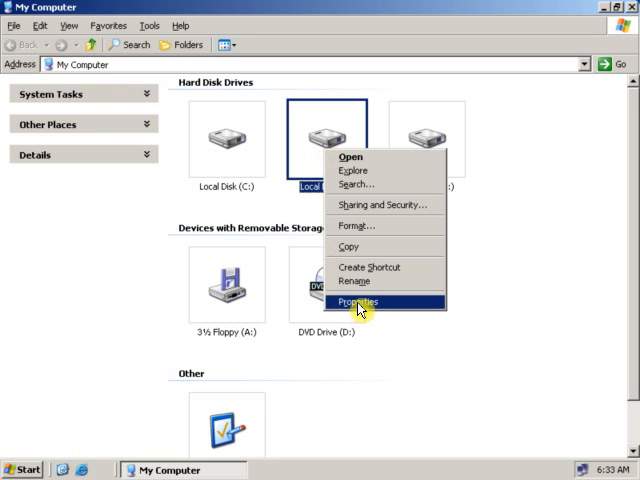
{"action": "left_click", "coordinate": [360, 301]}
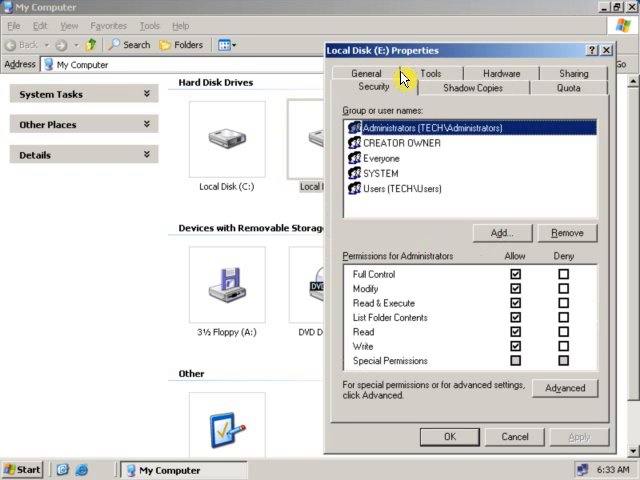
{"action": "mouse_move", "coordinate": [373, 96]}
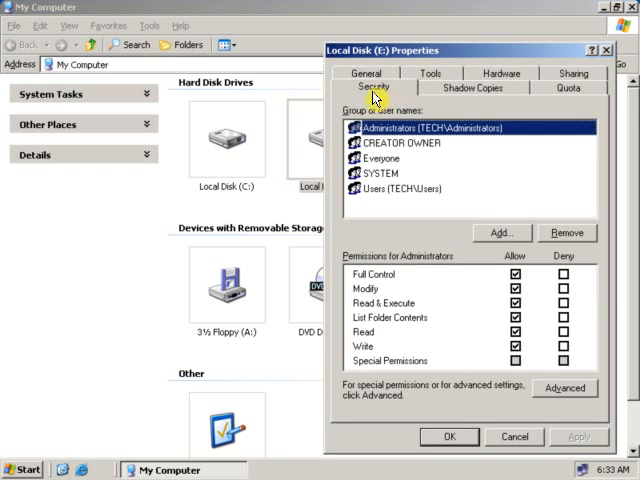
{"action": "mouse_move", "coordinate": [410, 99]}
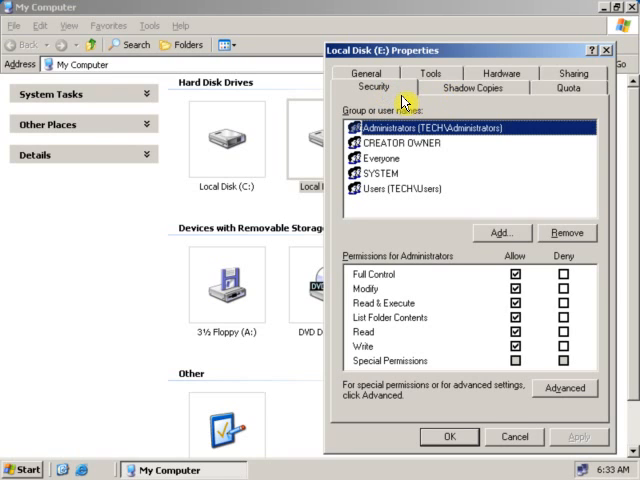
{"action": "mouse_move", "coordinate": [456, 141]}
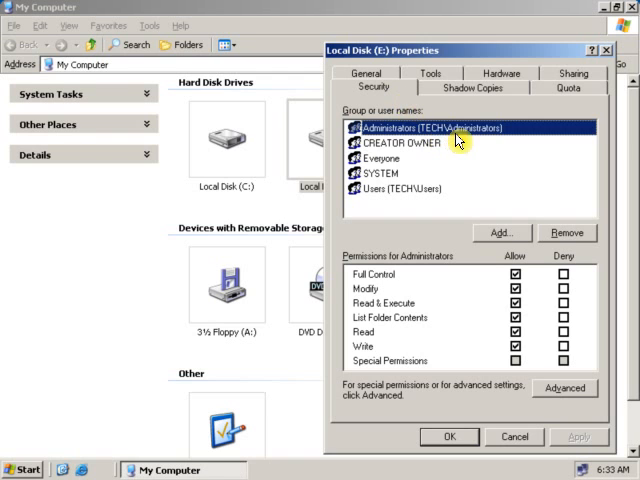
{"action": "left_click", "coordinate": [382, 174]}
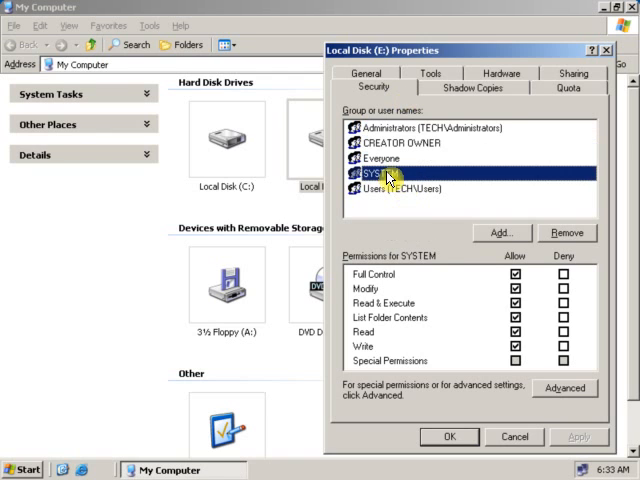
{"action": "left_click", "coordinate": [396, 142]}
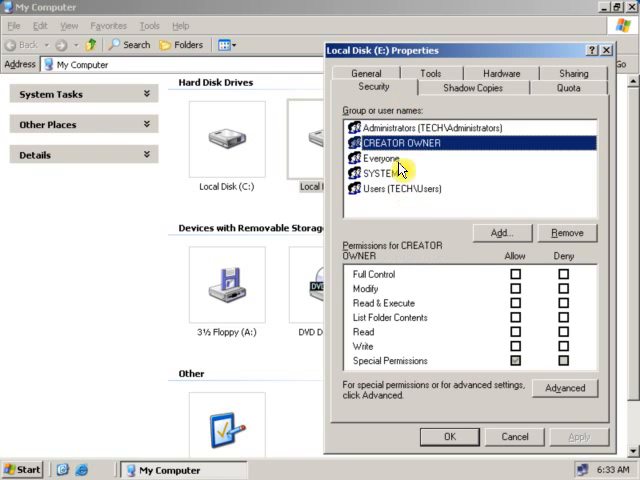
{"action": "left_click", "coordinate": [430, 127]}
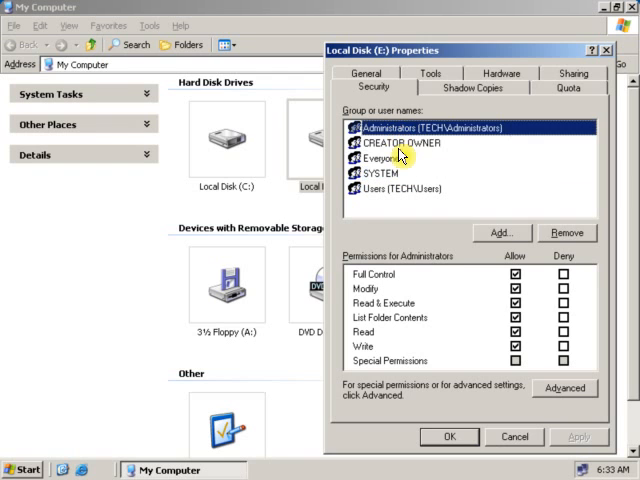
{"action": "left_click", "coordinate": [394, 157]}
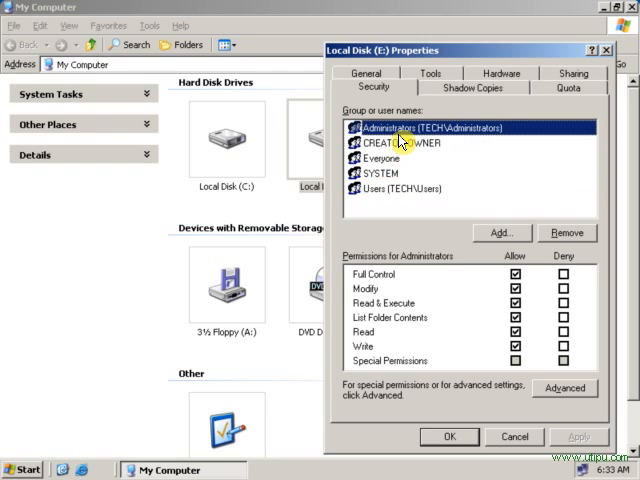
{"action": "left_click", "coordinate": [390, 158]}
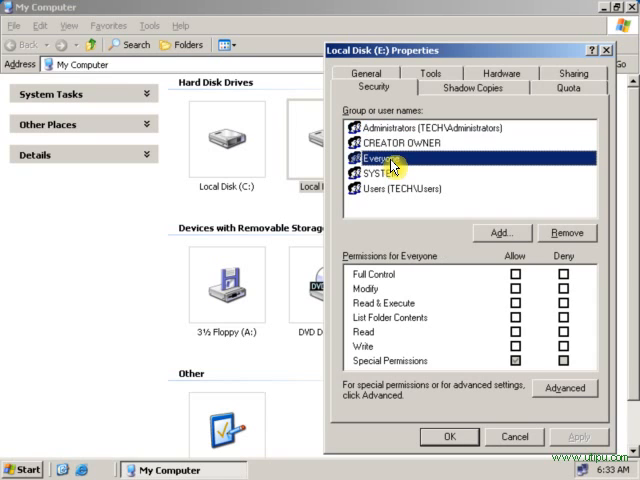
{"action": "mouse_move", "coordinate": [530, 370]}
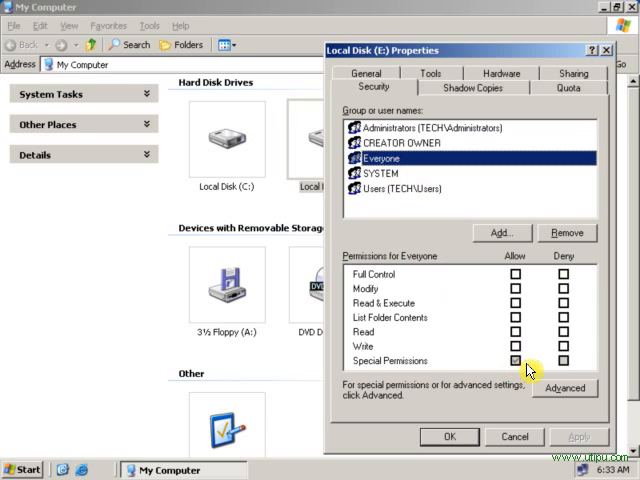
{"action": "mouse_move", "coordinate": [377, 188]}
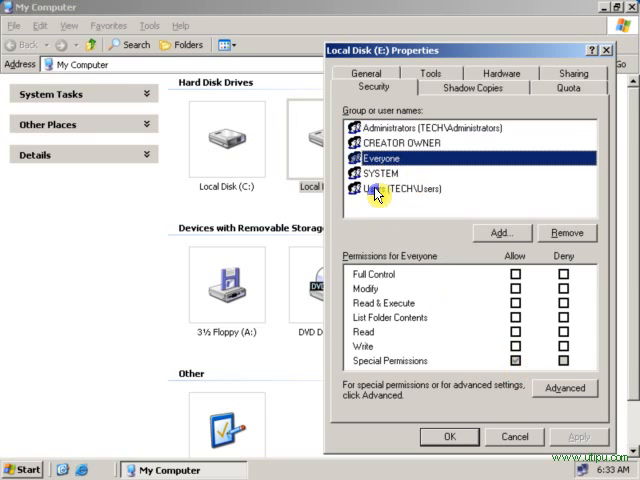
{"action": "left_click", "coordinate": [400, 188]}
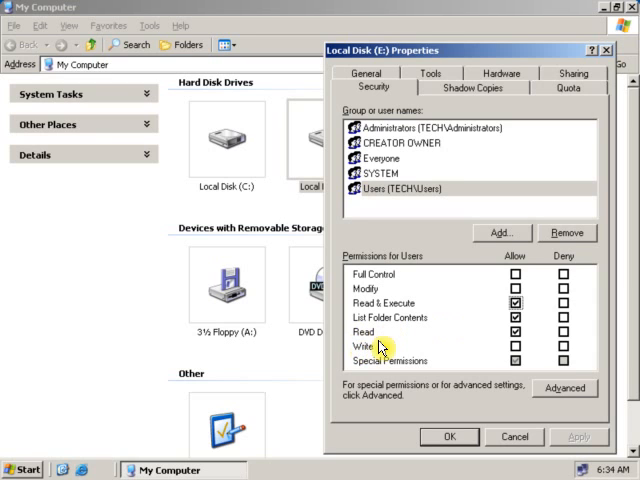
{"action": "mouse_move", "coordinate": [465, 375]}
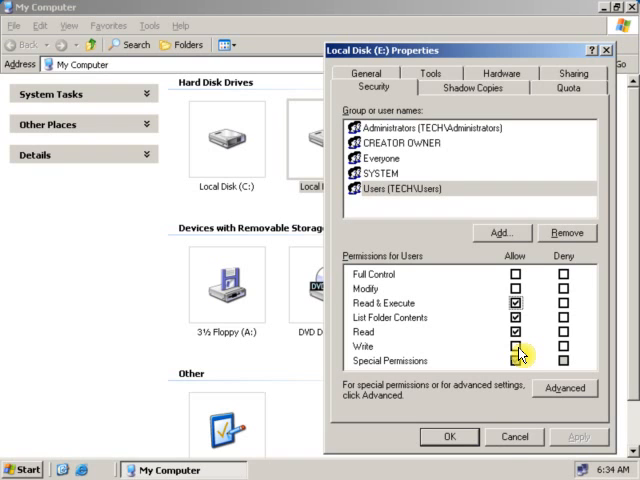
{"action": "left_click", "coordinate": [515, 437]}
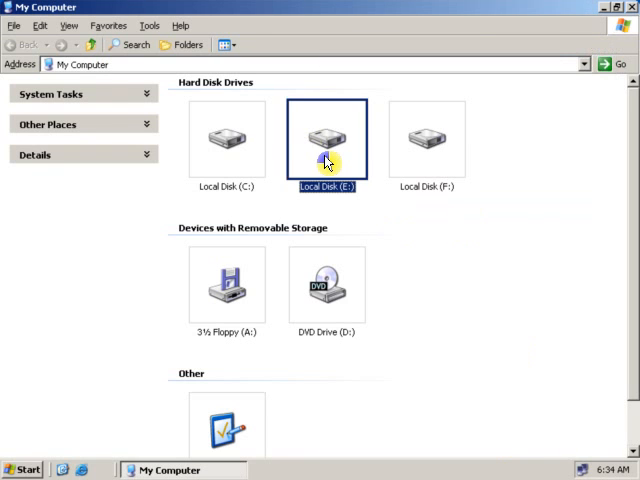
Open Local Disk (E:) to list accounts2, info, Shadow, vip and vvip.
{"action": "double_click", "coordinate": [326, 138]}
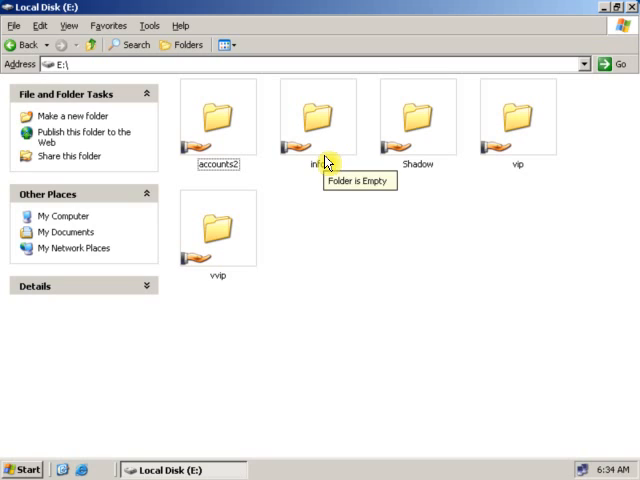
{"action": "mouse_move", "coordinate": [358, 246]}
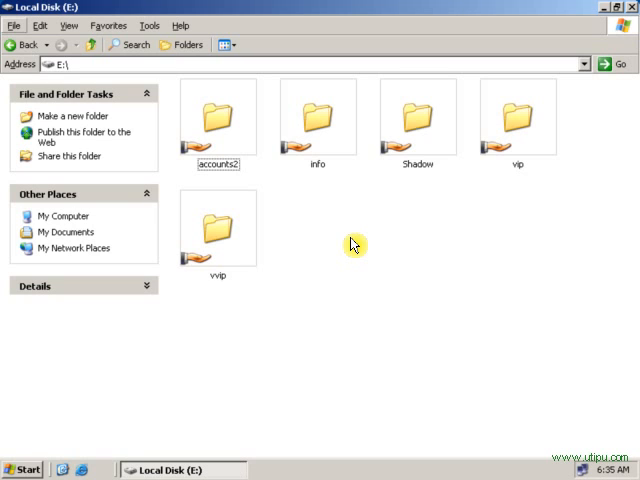
{"action": "mouse_move", "coordinate": [278, 238]}
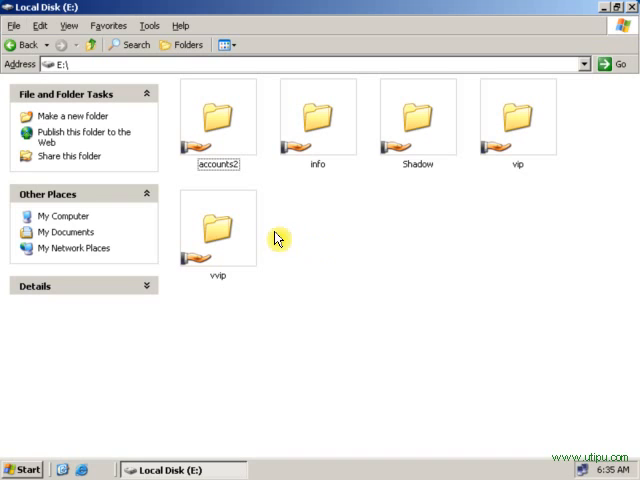
{"action": "mouse_move", "coordinate": [250, 253]}
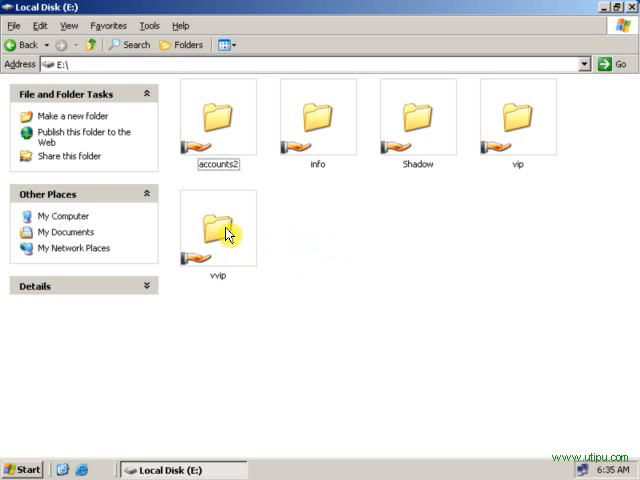
Show the Sharing tab of the vvip folder's properties.
{"action": "right_click", "coordinate": [218, 228]}
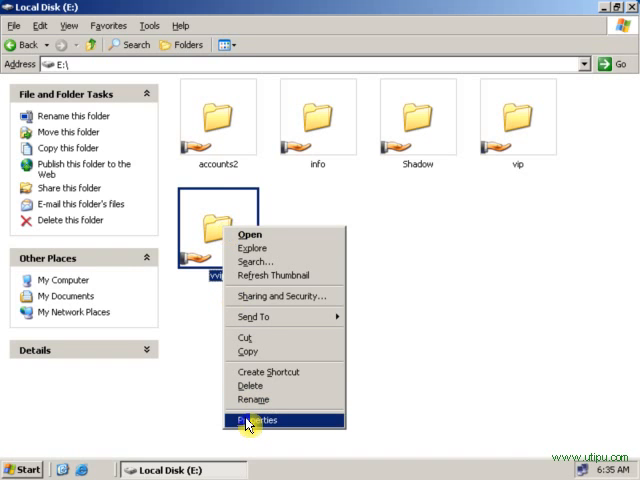
{"action": "left_click", "coordinate": [257, 419]}
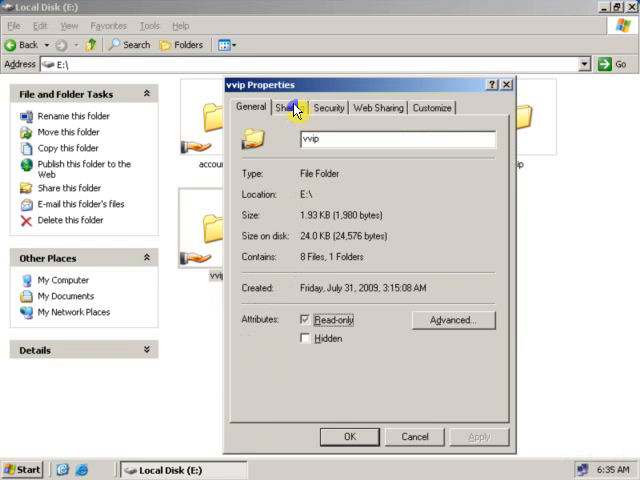
{"action": "left_click", "coordinate": [290, 107]}
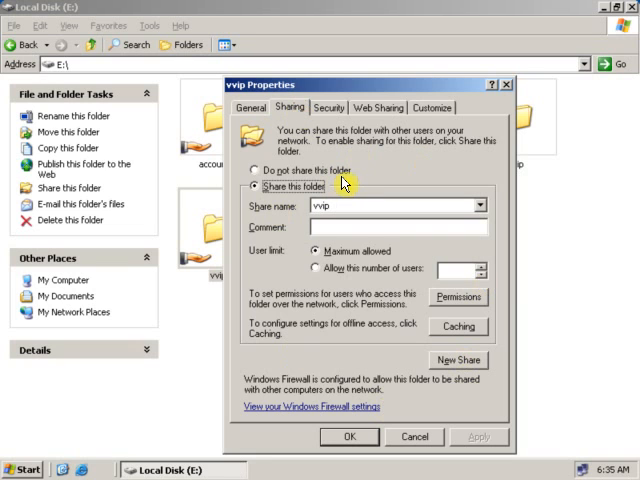
{"action": "mouse_move", "coordinate": [403, 373]}
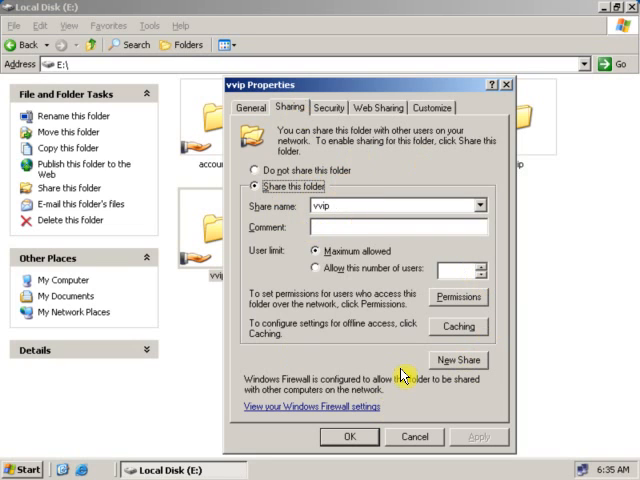
{"action": "mouse_move", "coordinate": [347, 355]}
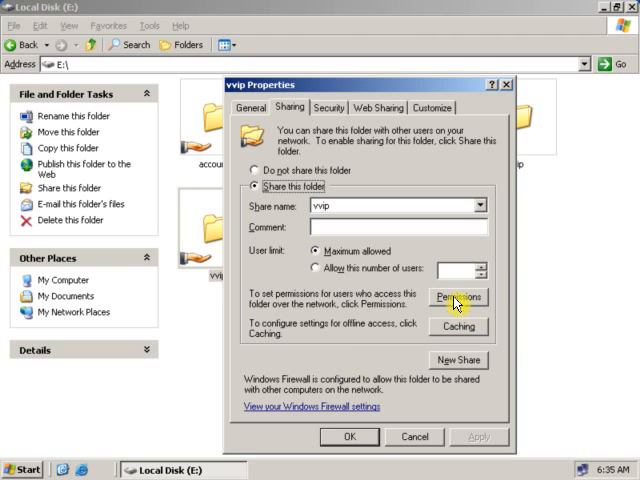
Remove the Everyone group from the vvip share permissions.
{"action": "left_click", "coordinate": [456, 297]}
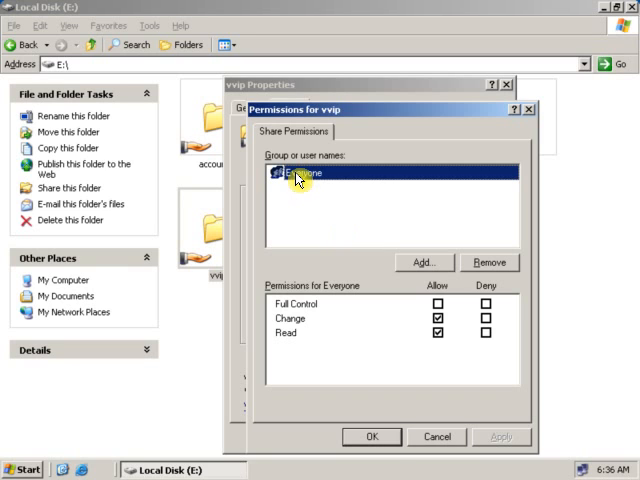
{"action": "mouse_move", "coordinate": [491, 272]}
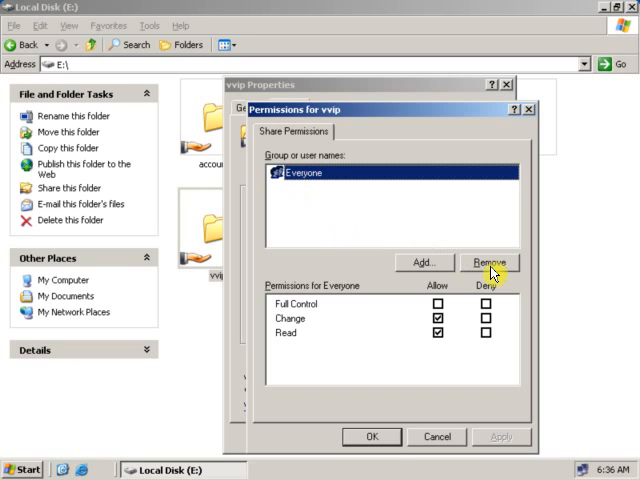
{"action": "left_click", "coordinate": [491, 263]}
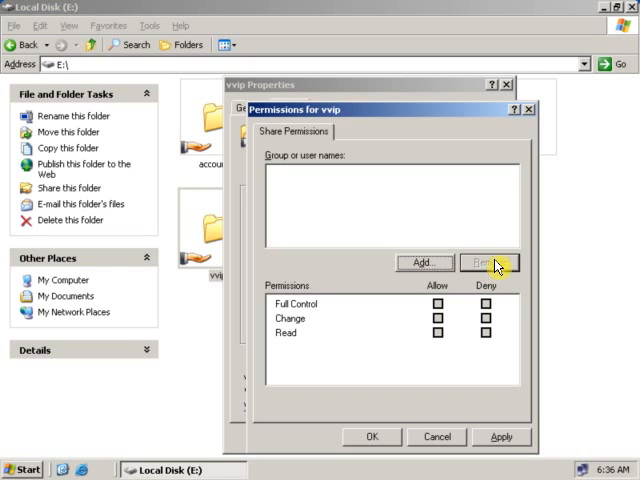
{"action": "mouse_move", "coordinate": [289, 257]}
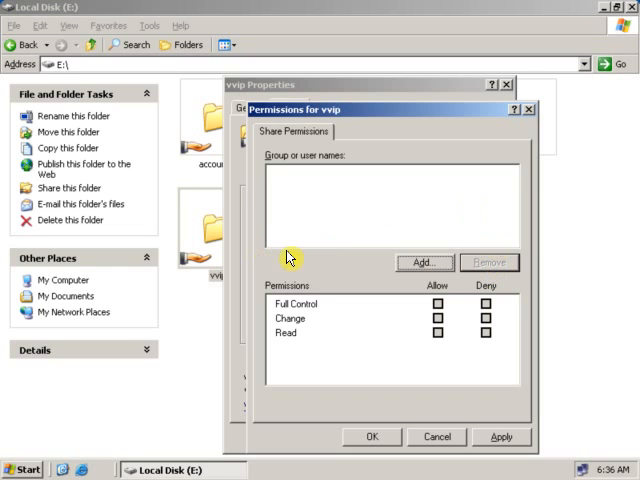
{"action": "mouse_move", "coordinate": [415, 270]}
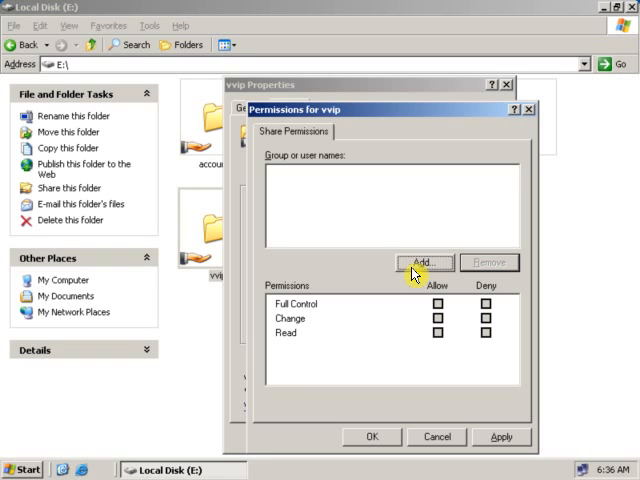
{"action": "left_click", "coordinate": [424, 262]}
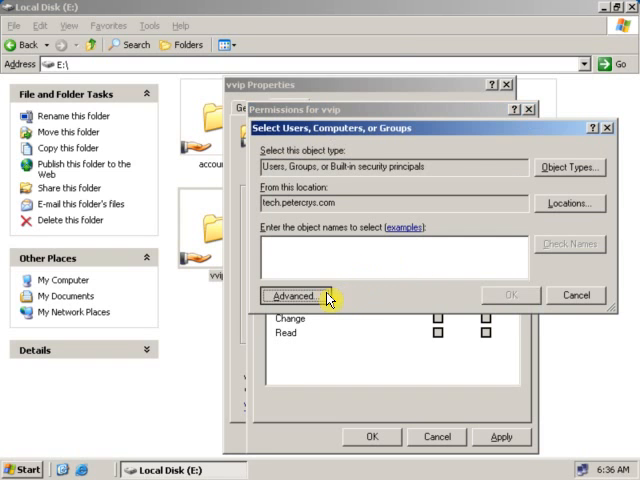
{"action": "left_click", "coordinate": [292, 295]}
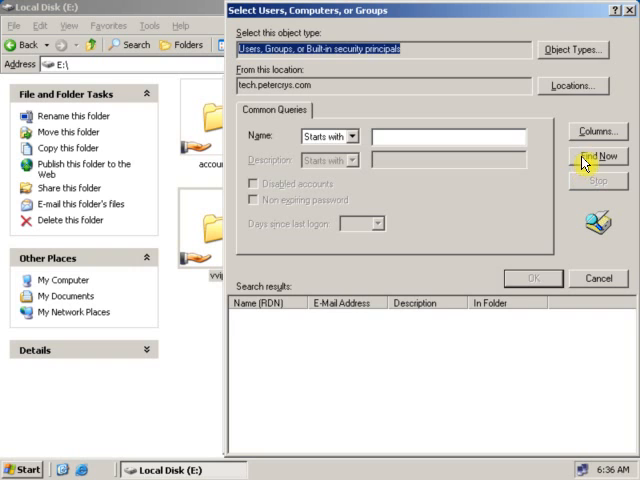
{"action": "left_click", "coordinate": [598, 156]}
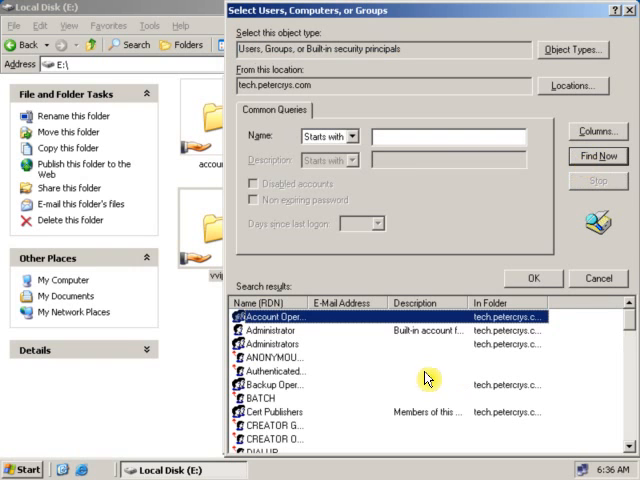
{"action": "scroll", "scroll_direction": "down", "scroll_amount": 3}
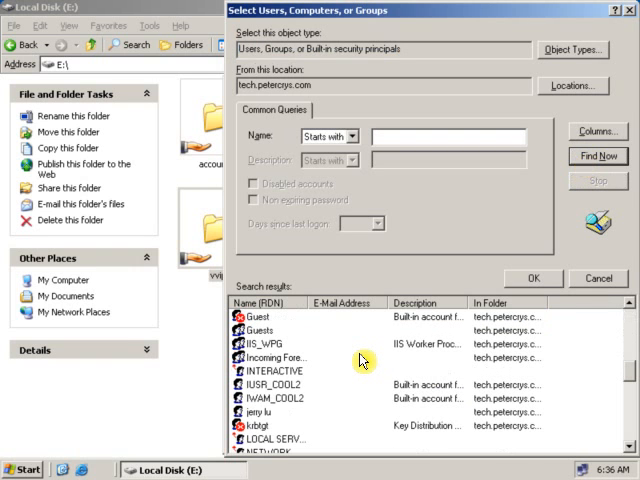
{"action": "scroll", "scroll_direction": "down", "scroll_amount": 3}
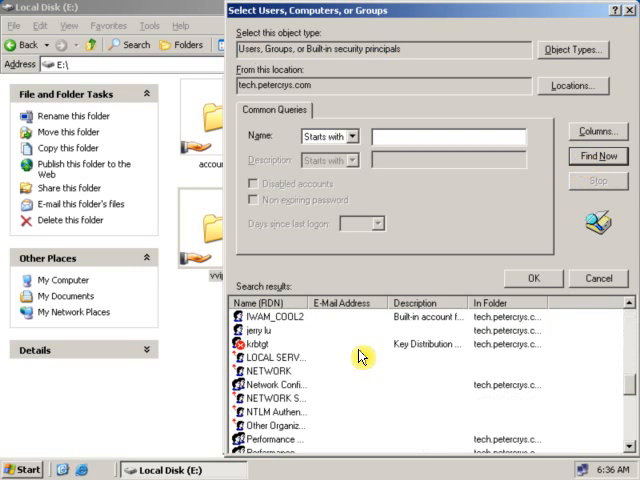
{"action": "scroll", "scroll_direction": "down", "scroll_amount": 3}
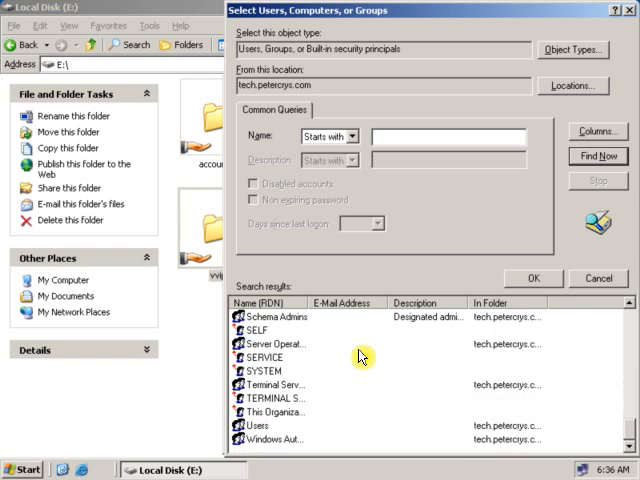
{"action": "scroll", "scroll_direction": "down", "scroll_amount": 3}
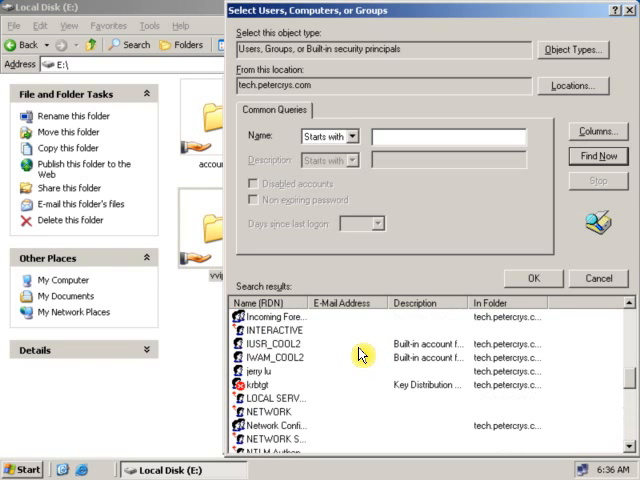
{"action": "left_click", "coordinate": [265, 370]}
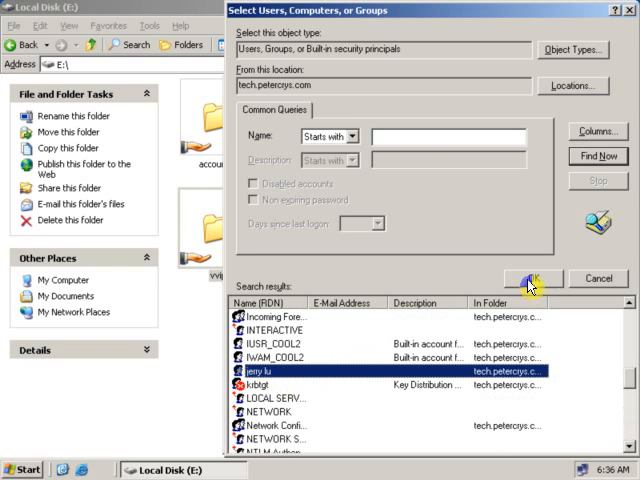
{"action": "left_click", "coordinate": [531, 278]}
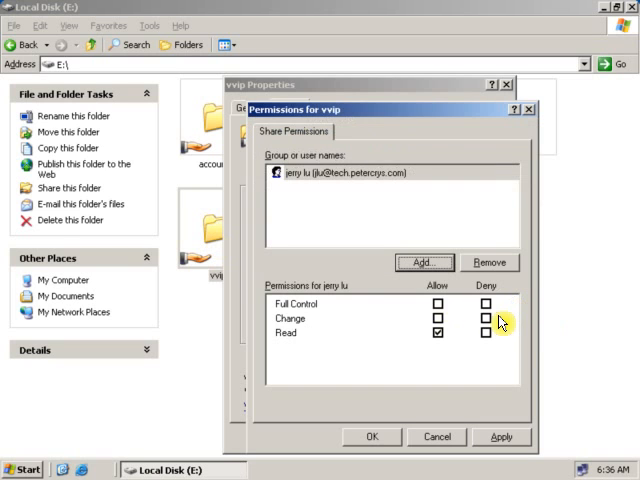
{"action": "mouse_move", "coordinate": [323, 177]}
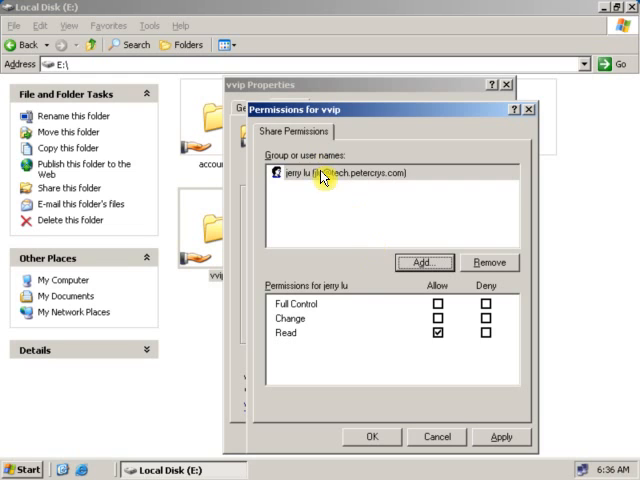
{"action": "left_click", "coordinate": [340, 172]}
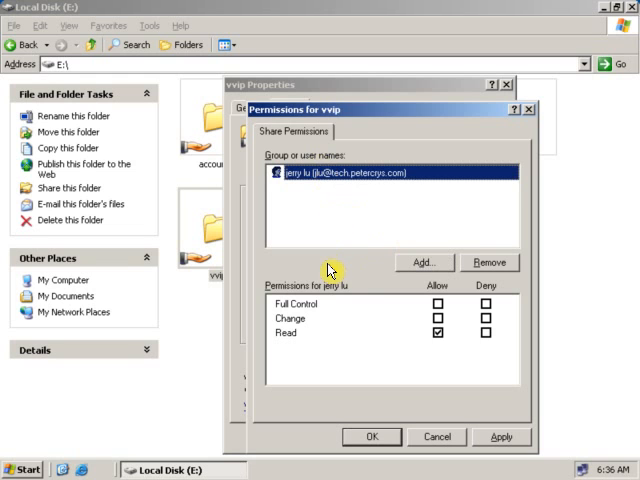
{"action": "mouse_move", "coordinate": [325, 178]}
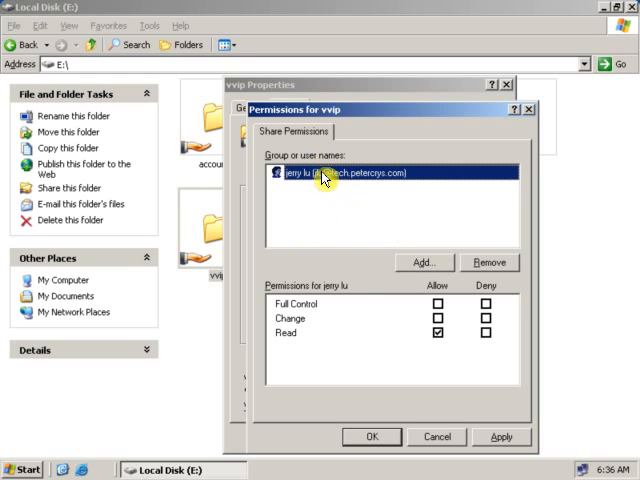
{"action": "mouse_move", "coordinate": [460, 350]}
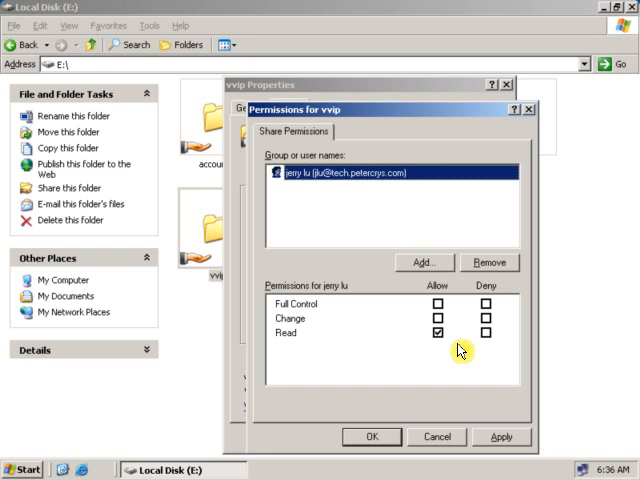
{"action": "mouse_move", "coordinate": [450, 310]}
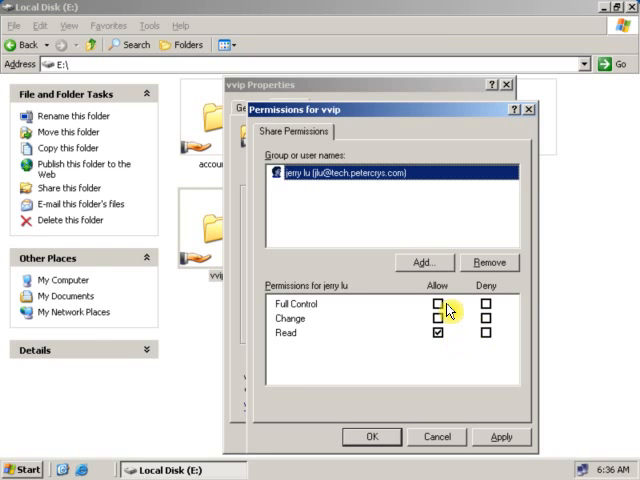
{"action": "left_click", "coordinate": [438, 304]}
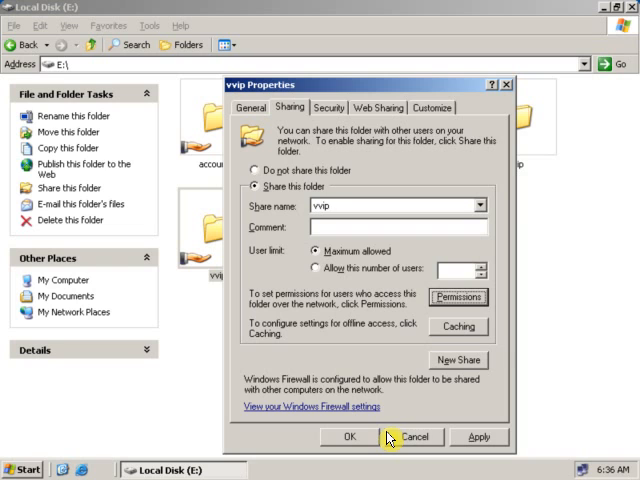
{"action": "mouse_move", "coordinate": [328, 332]}
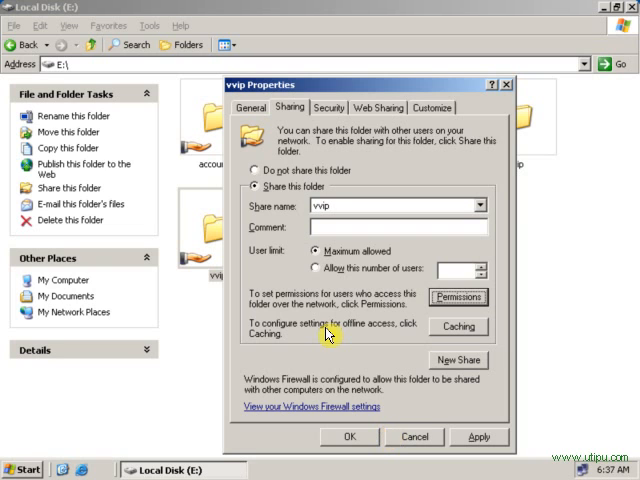
{"action": "mouse_move", "coordinate": [335, 133]}
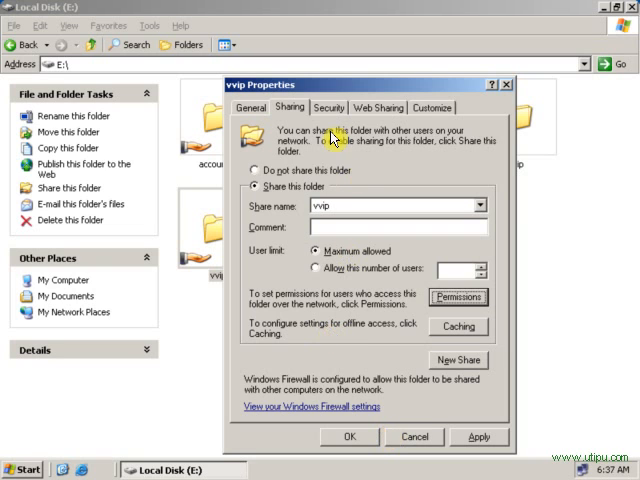
Review the Users group's NTFS permissions on the vvip Security tab.
{"action": "left_click", "coordinate": [330, 107]}
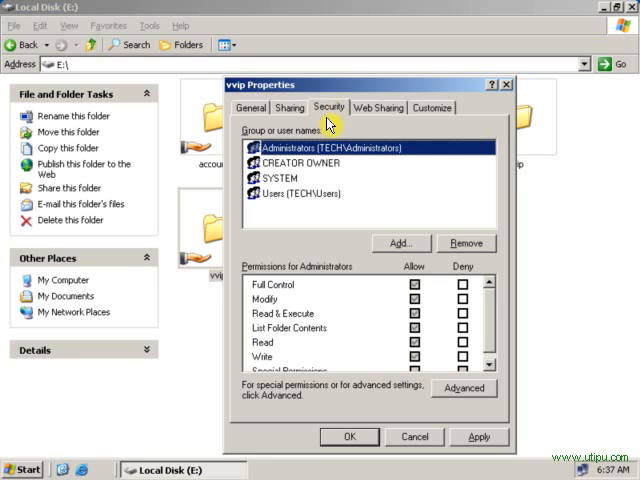
{"action": "mouse_move", "coordinate": [271, 204]}
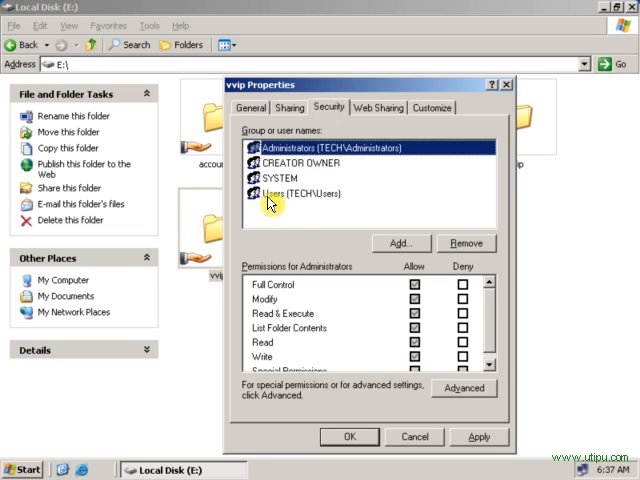
{"action": "left_click", "coordinate": [300, 193]}
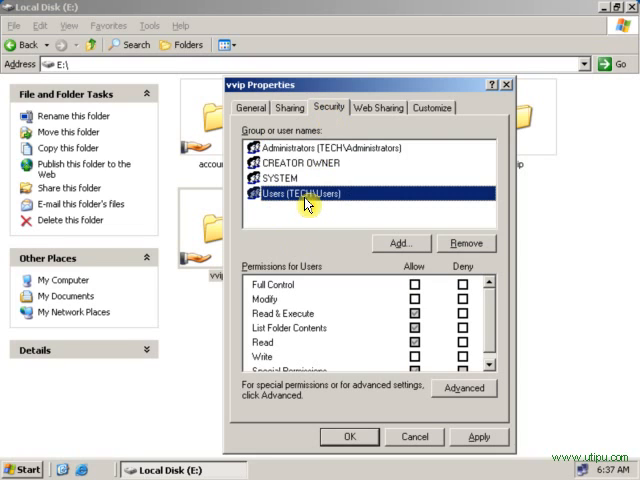
{"action": "mouse_move", "coordinate": [313, 205]}
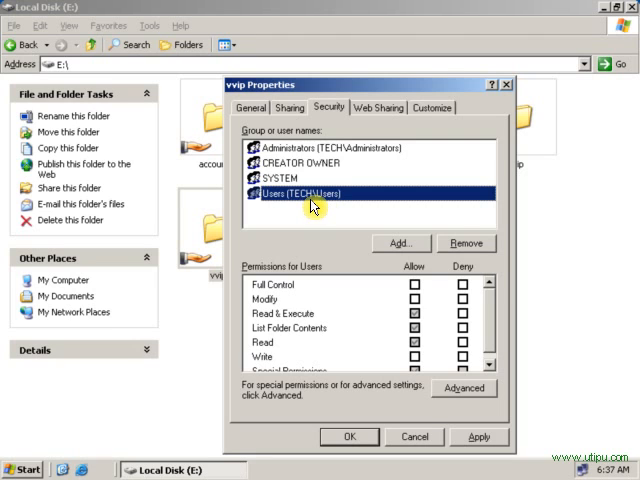
{"action": "mouse_move", "coordinate": [272, 318]}
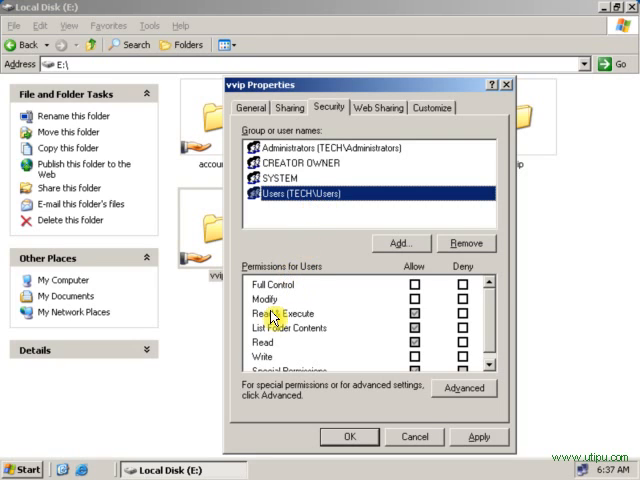
{"action": "mouse_move", "coordinate": [282, 342]}
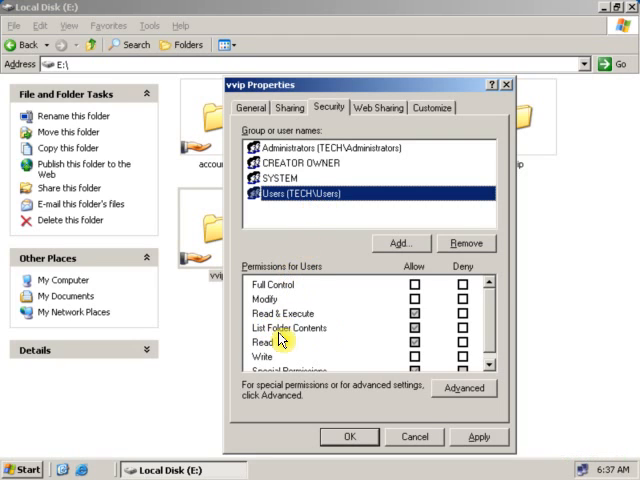
{"action": "mouse_move", "coordinate": [281, 343]}
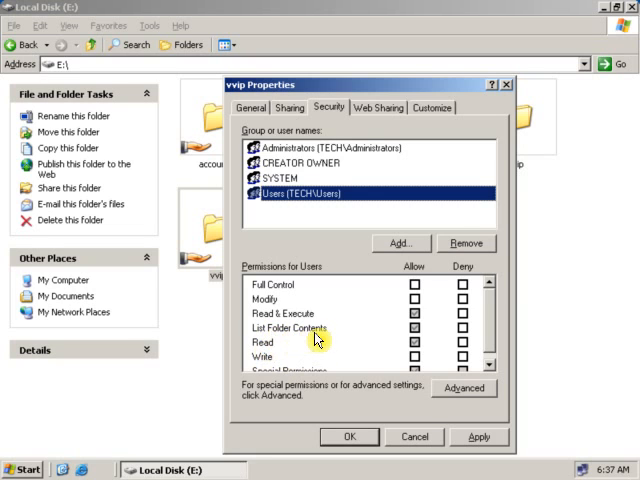
{"action": "mouse_move", "coordinate": [306, 351]}
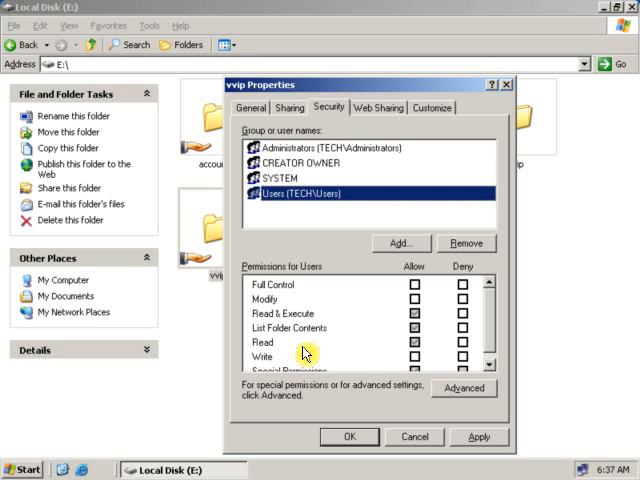
{"action": "mouse_move", "coordinate": [290, 214]}
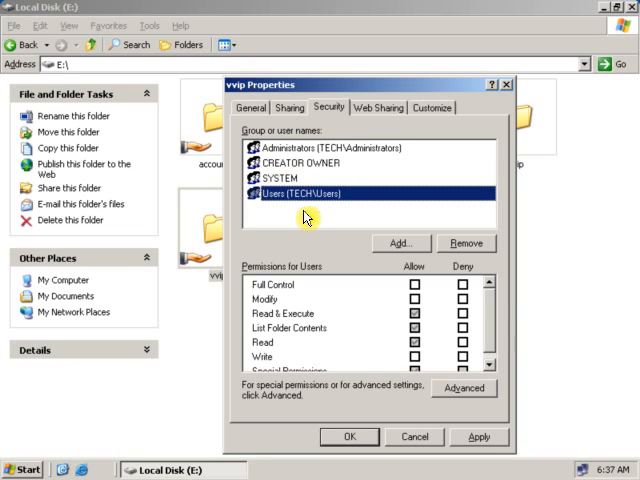
{"action": "mouse_move", "coordinate": [313, 258]}
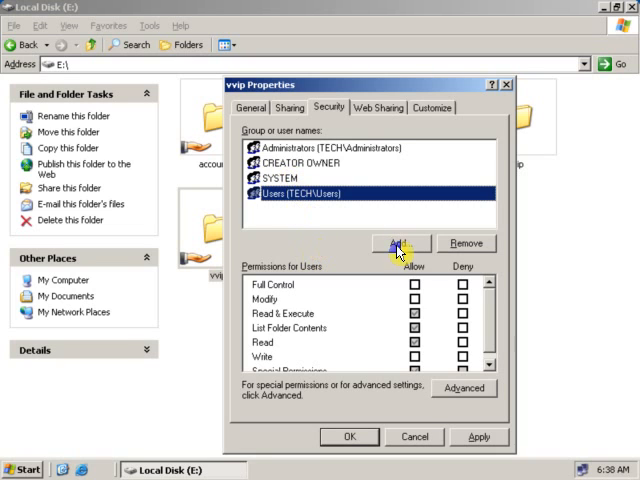
{"action": "left_click", "coordinate": [398, 243]}
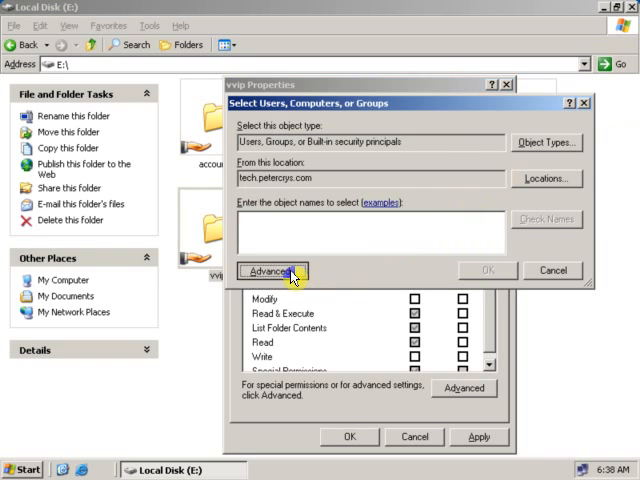
{"action": "left_click", "coordinate": [272, 270]}
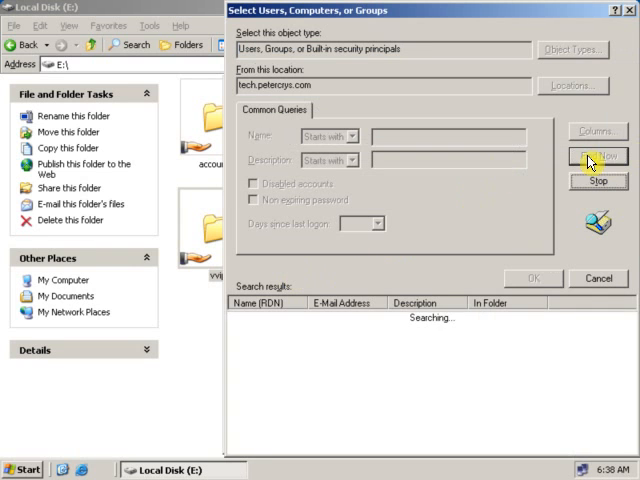
{"action": "left_click", "coordinate": [596, 156]}
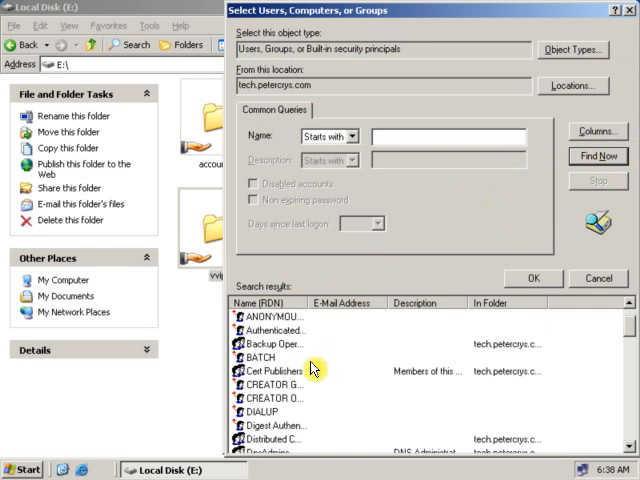
{"action": "scroll", "scroll_direction": "down", "scroll_amount": 3}
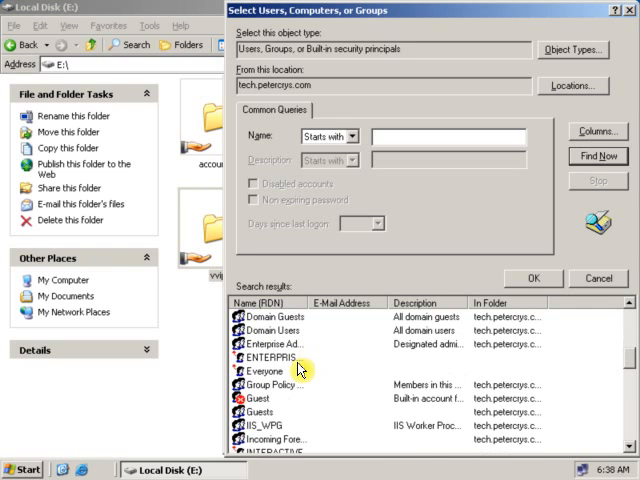
{"action": "scroll", "scroll_direction": "up", "scroll_amount": 3}
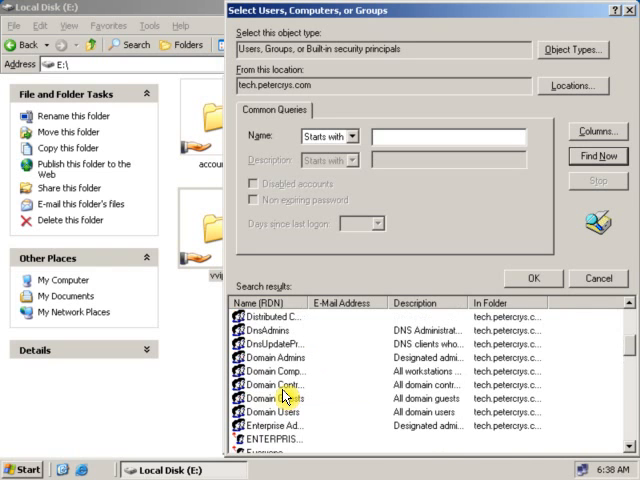
{"action": "scroll", "scroll_direction": "down", "scroll_amount": 3}
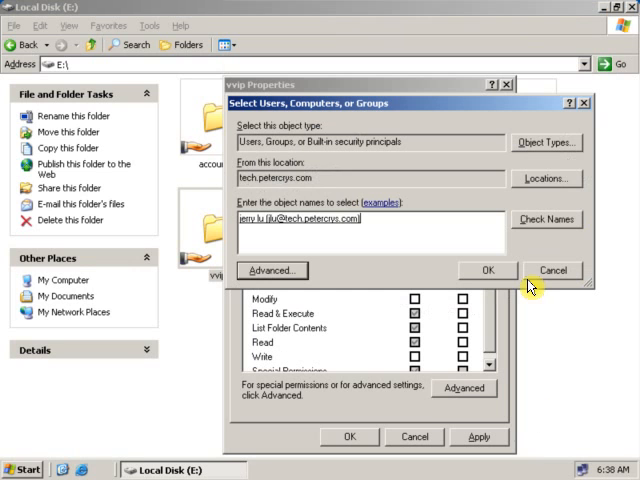
{"action": "left_click", "coordinate": [487, 270]}
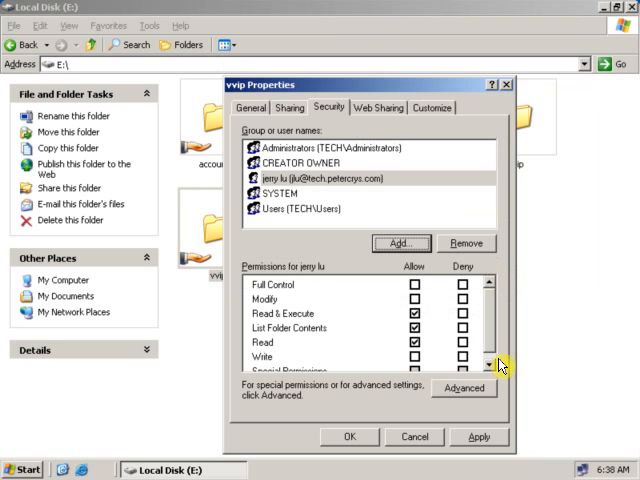
{"action": "mouse_move", "coordinate": [305, 191]}
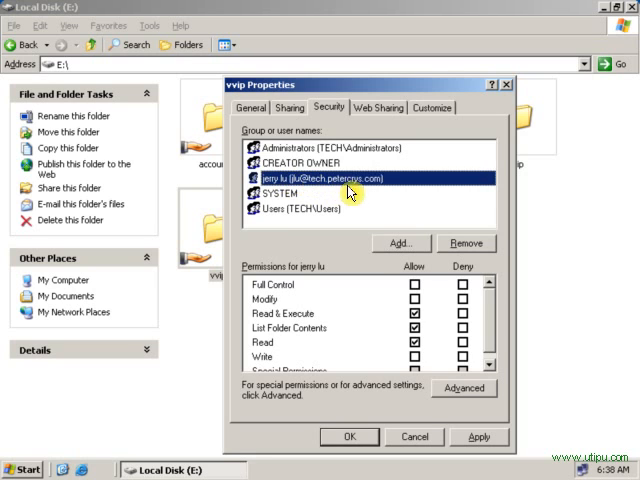
{"action": "mouse_move", "coordinate": [313, 277]}
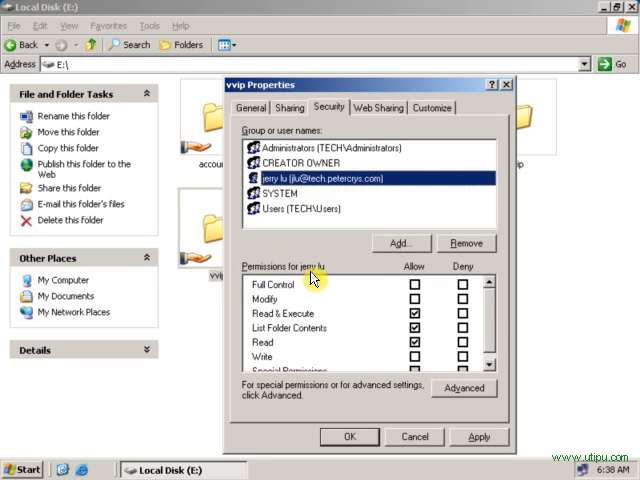
{"action": "mouse_move", "coordinate": [377, 302]}
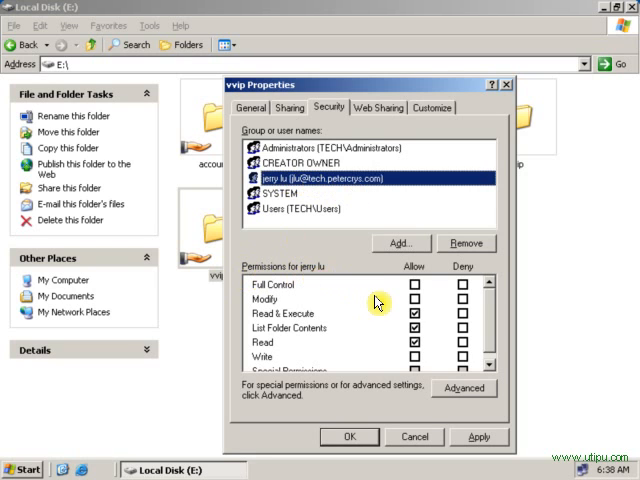
{"action": "mouse_move", "coordinate": [487, 307]}
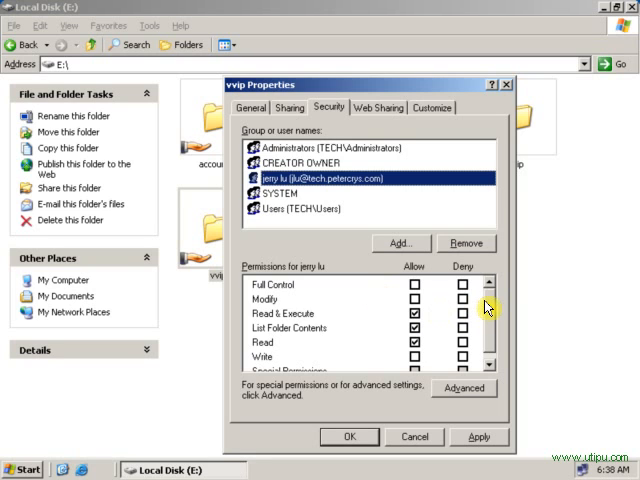
{"action": "scroll", "scroll_direction": "down", "scroll_amount": 3}
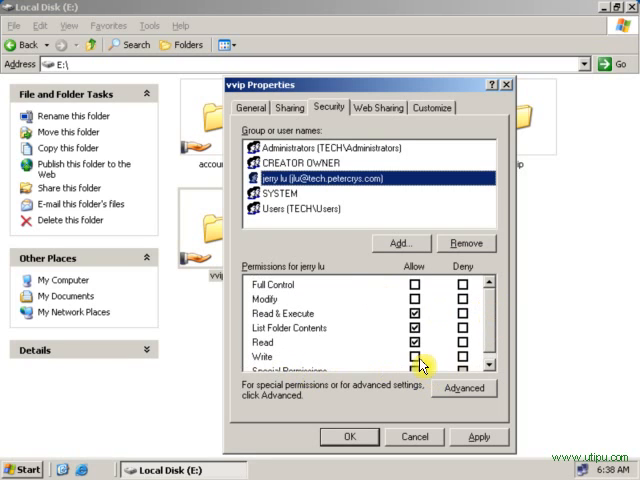
{"action": "mouse_move", "coordinate": [290, 345]}
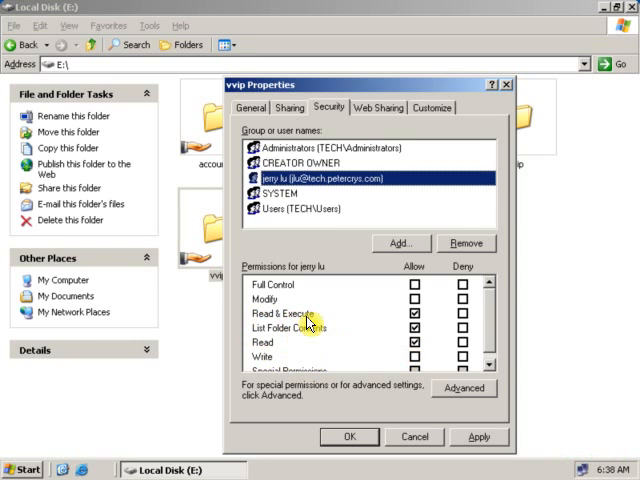
{"action": "mouse_move", "coordinate": [357, 217]}
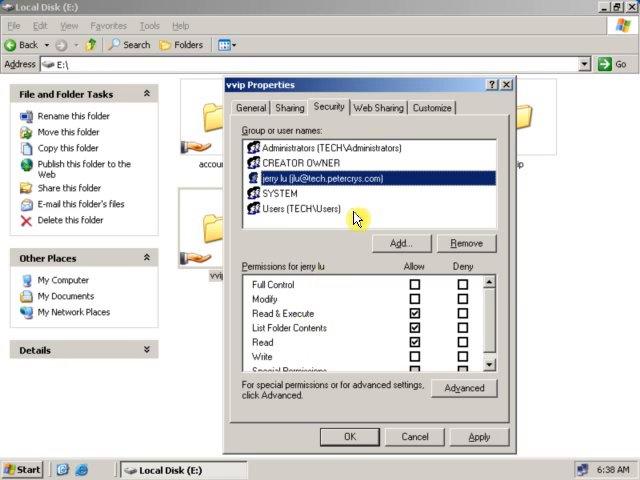
{"action": "left_click", "coordinate": [413, 313]}
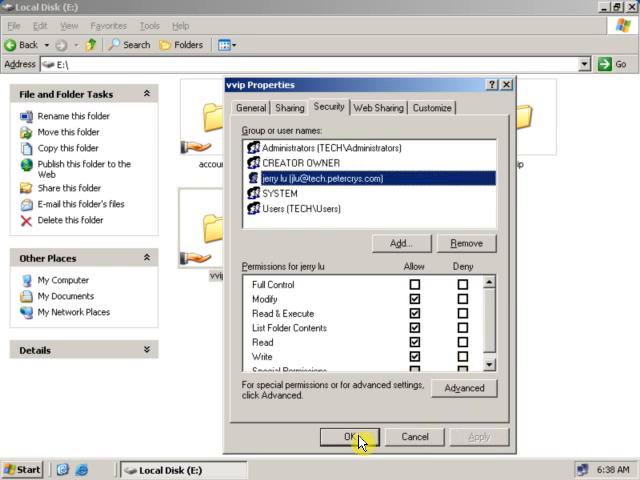
{"action": "left_click", "coordinate": [349, 437]}
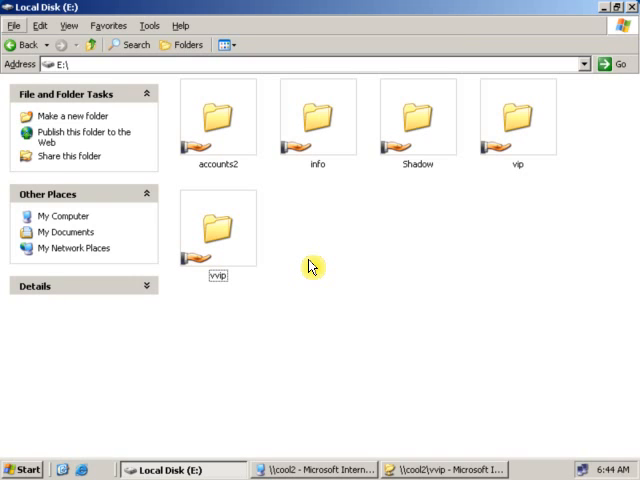
{"action": "mouse_move", "coordinate": [296, 340]}
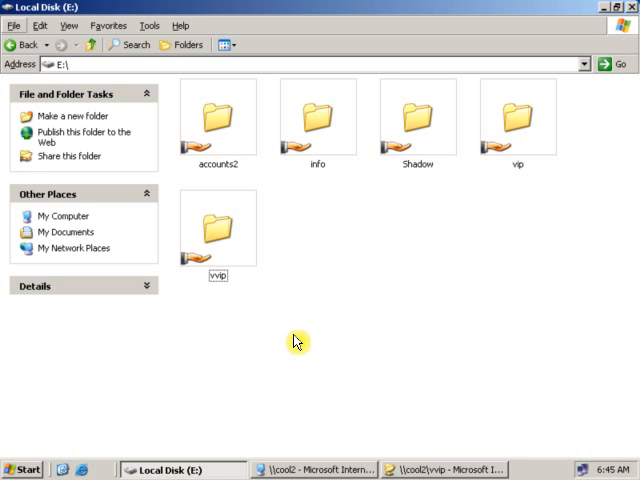
{"action": "mouse_move", "coordinate": [237, 236]}
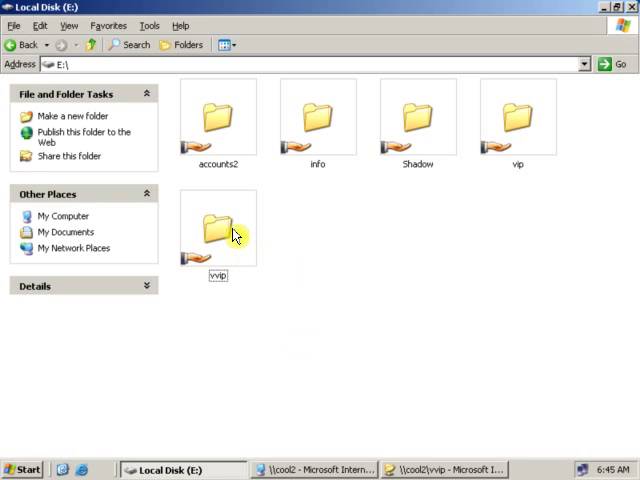
{"action": "right_click", "coordinate": [235, 237]}
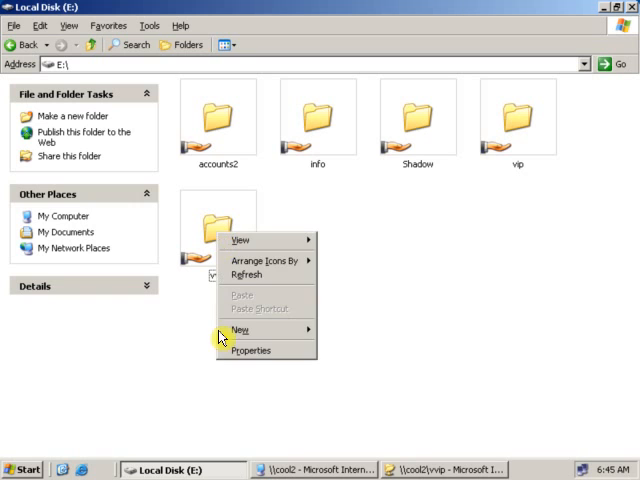
{"action": "right_click", "coordinate": [217, 220]}
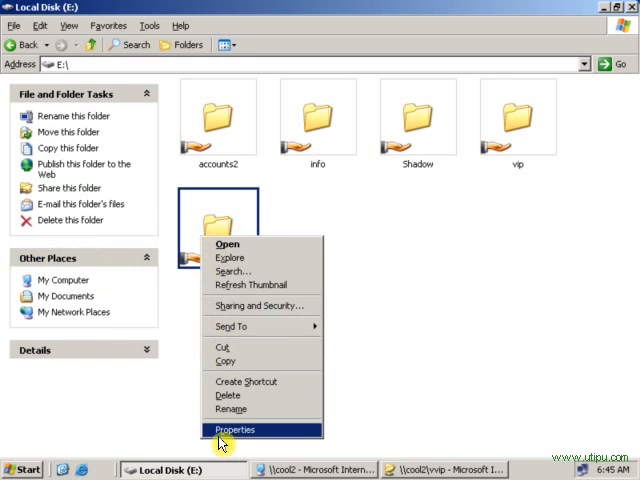
{"action": "left_click", "coordinate": [234, 429]}
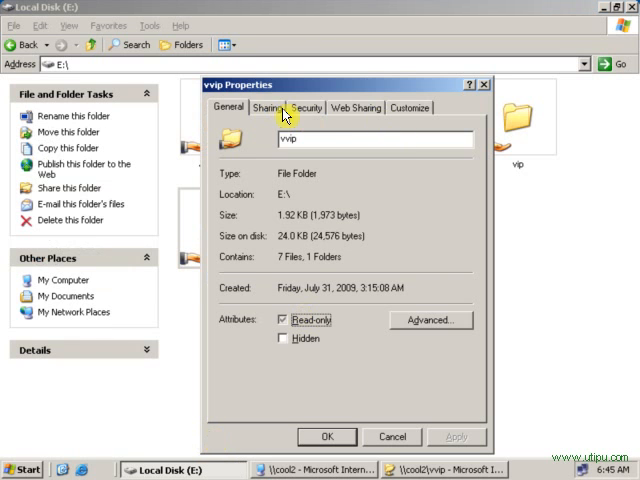
{"action": "left_click", "coordinate": [430, 320]}
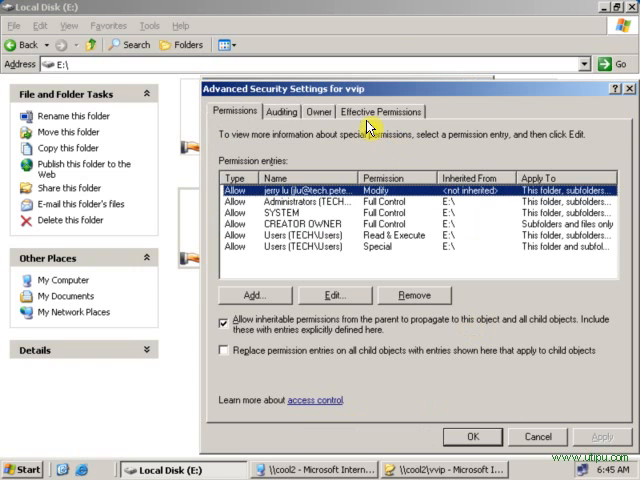
{"action": "left_click", "coordinate": [380, 111]}
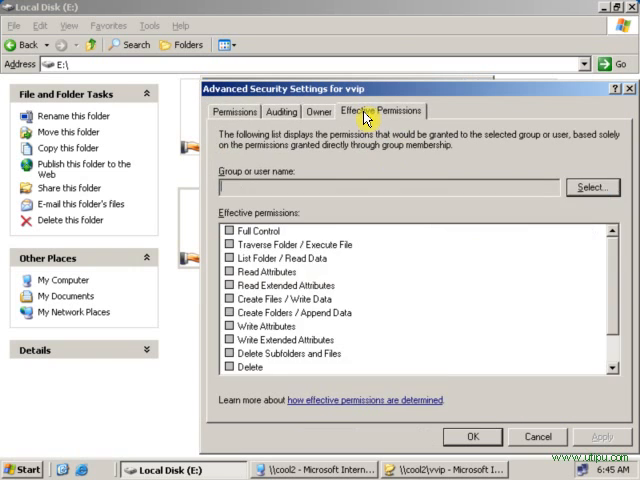
{"action": "left_click", "coordinate": [592, 188]}
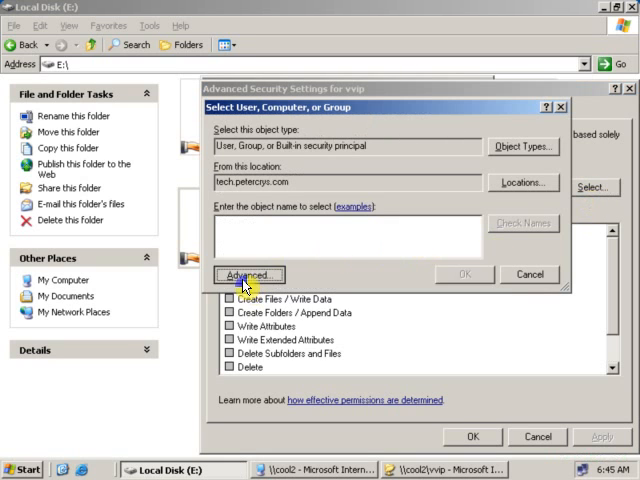
{"action": "left_click", "coordinate": [249, 274]}
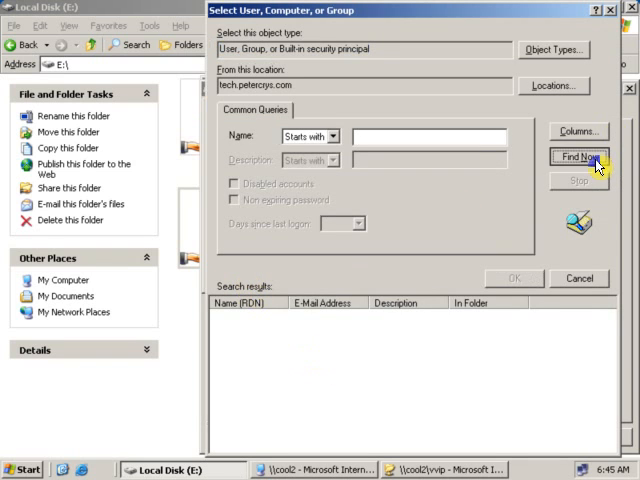
{"action": "left_click", "coordinate": [579, 156]}
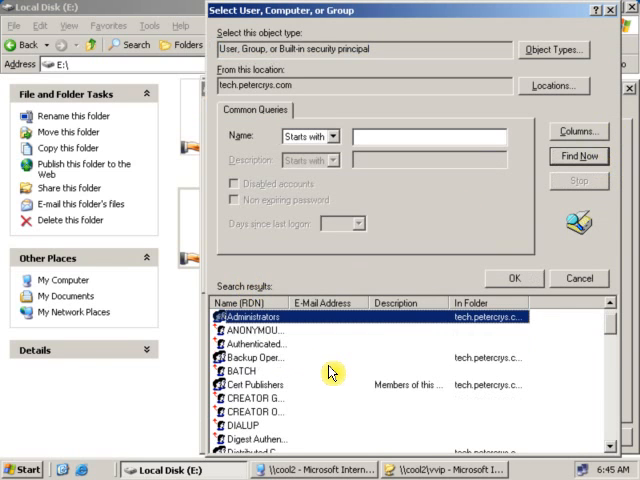
{"action": "scroll", "scroll_direction": "down", "scroll_amount": 3}
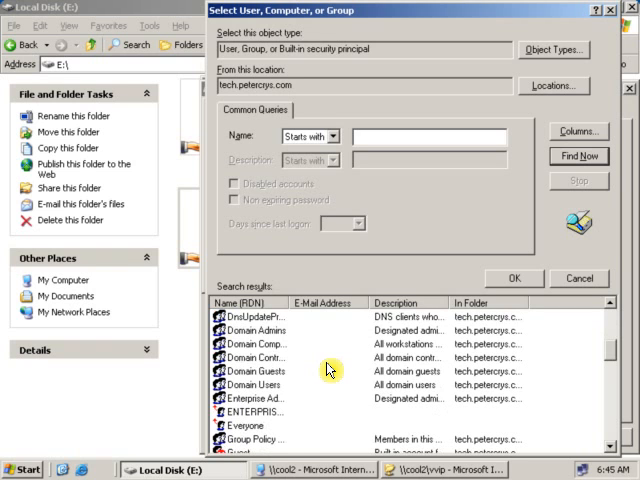
{"action": "scroll", "scroll_direction": "down", "scroll_amount": 3}
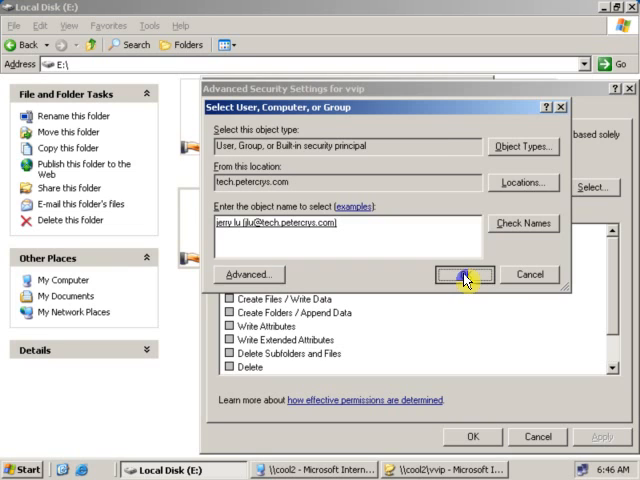
{"action": "left_click", "coordinate": [462, 274]}
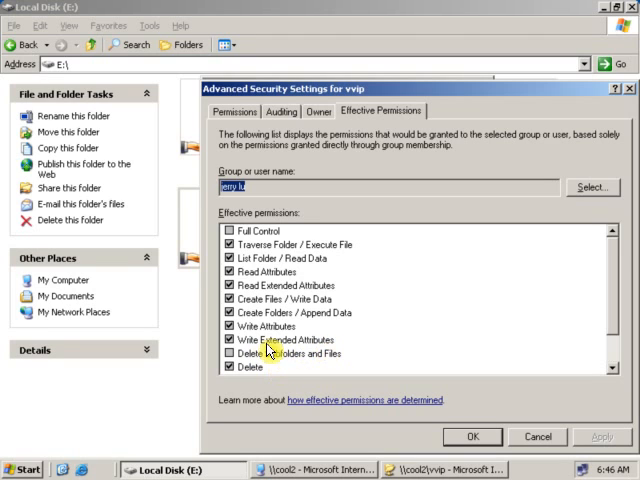
{"action": "mouse_move", "coordinate": [310, 268]}
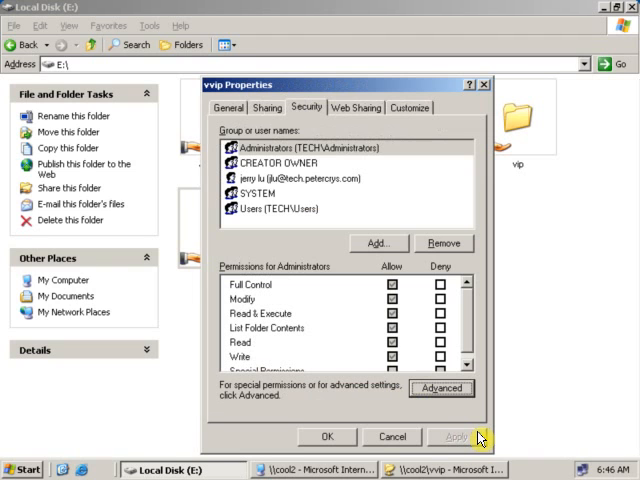
{"action": "mouse_move", "coordinate": [304, 189]}
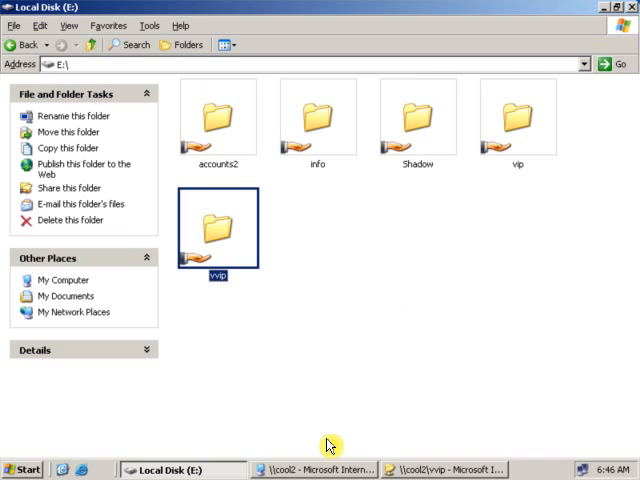
{"action": "mouse_move", "coordinate": [320, 352]}
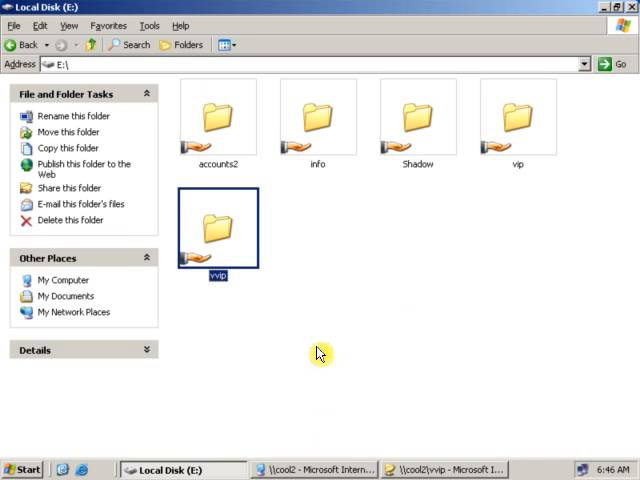